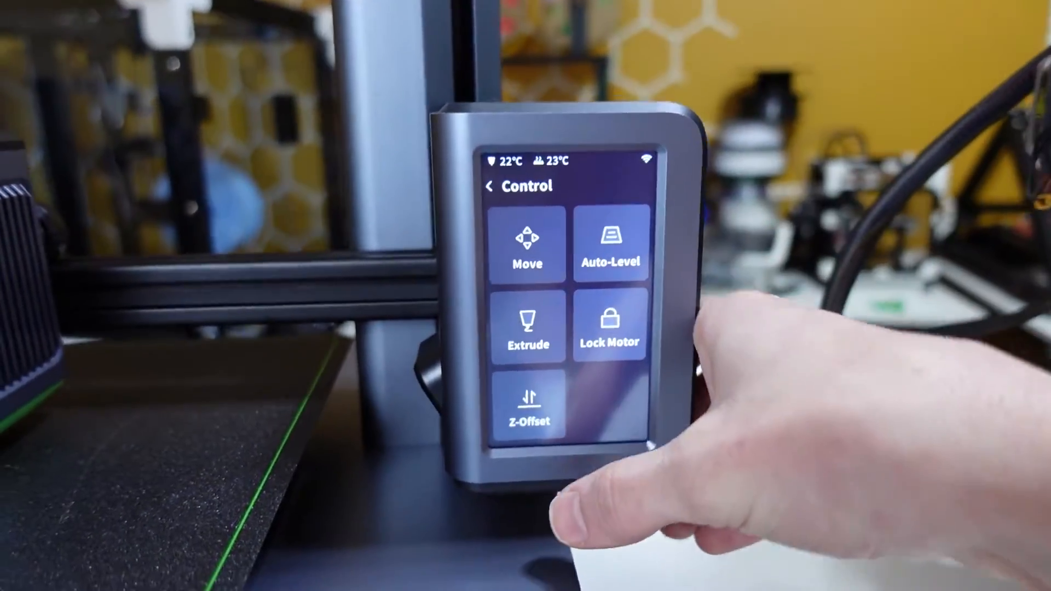
# Slice the TestLevel block and preview it: about 75 g of filament, 1h 49m 15s.
pyautogui.click(528, 409)
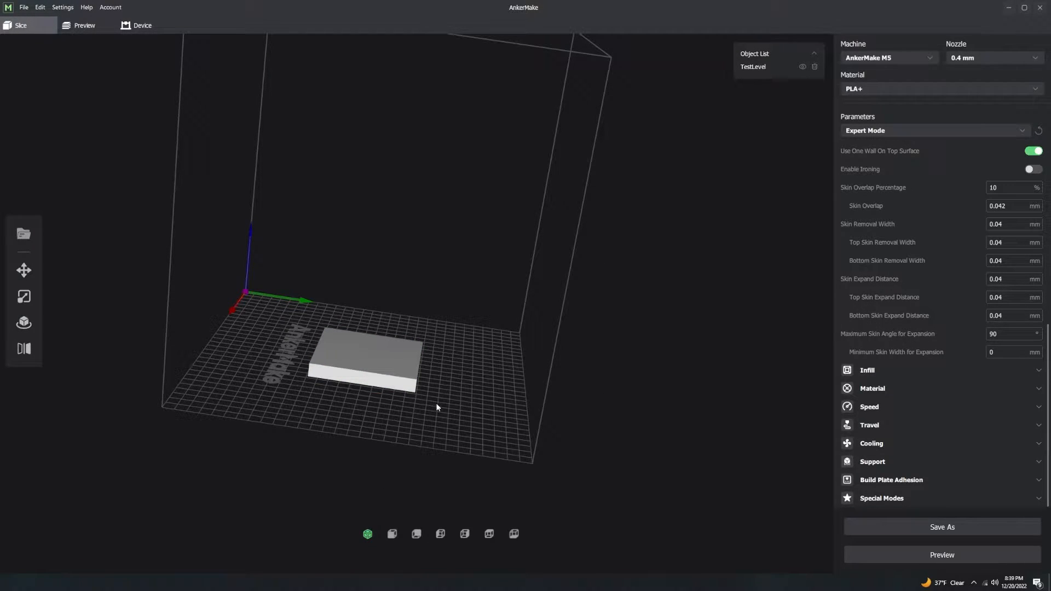
pyautogui.moveTo(459, 430)
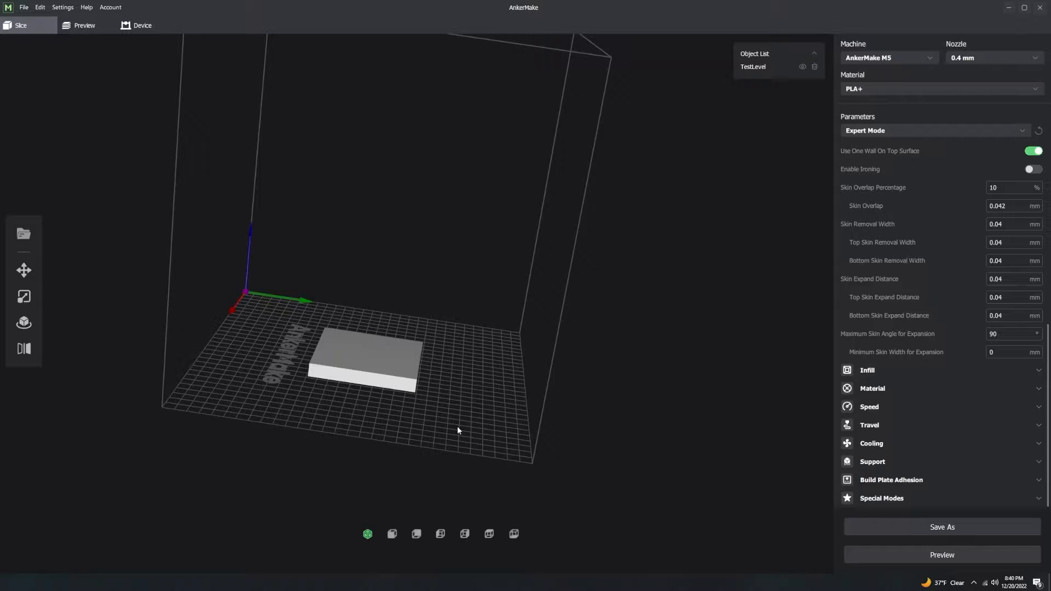
pyautogui.moveTo(446, 447)
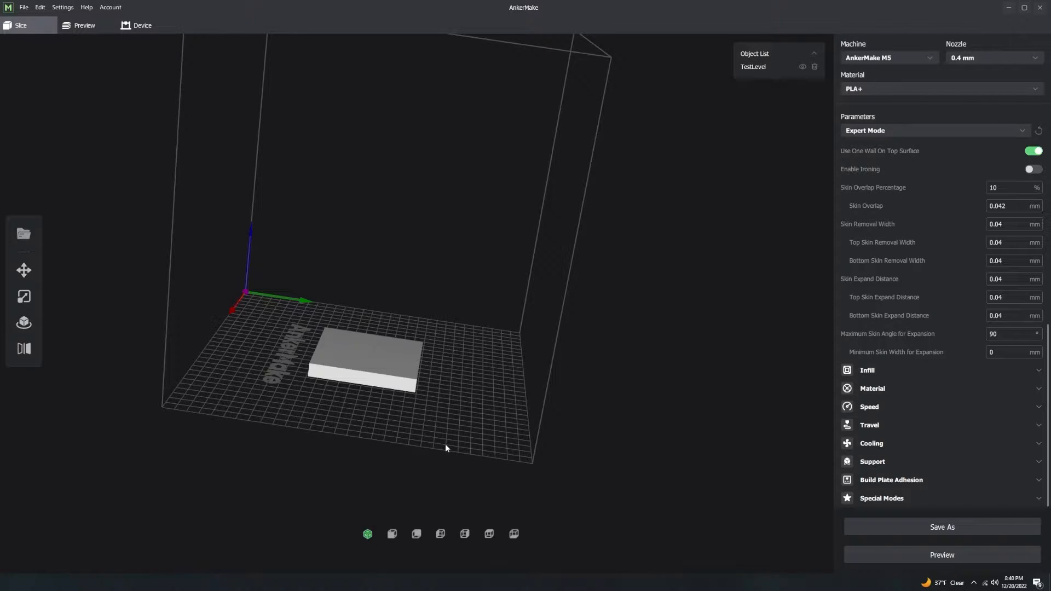
pyautogui.moveTo(905, 529)
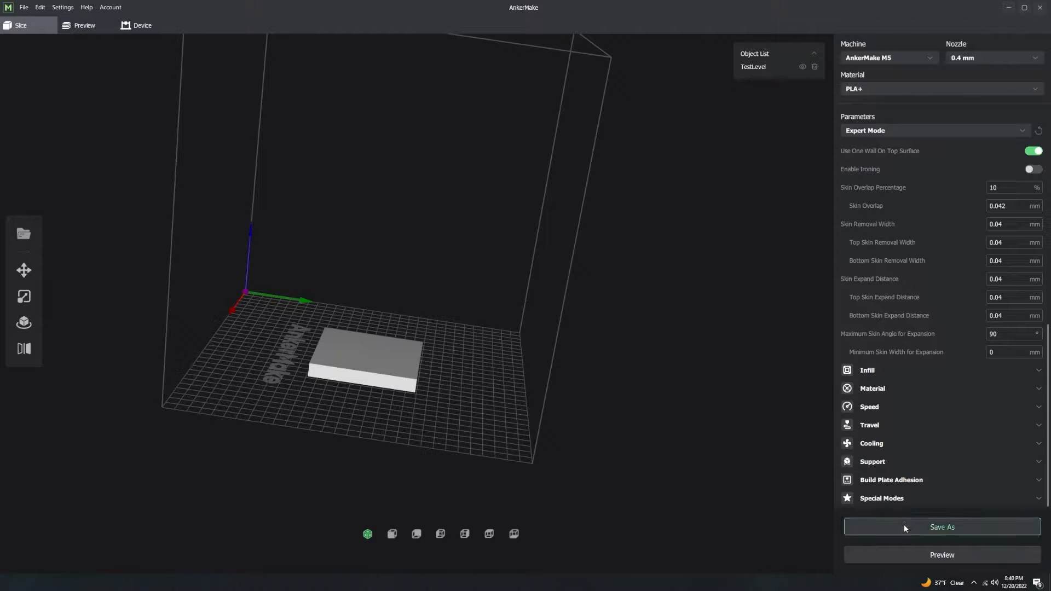
pyautogui.moveTo(707, 468)
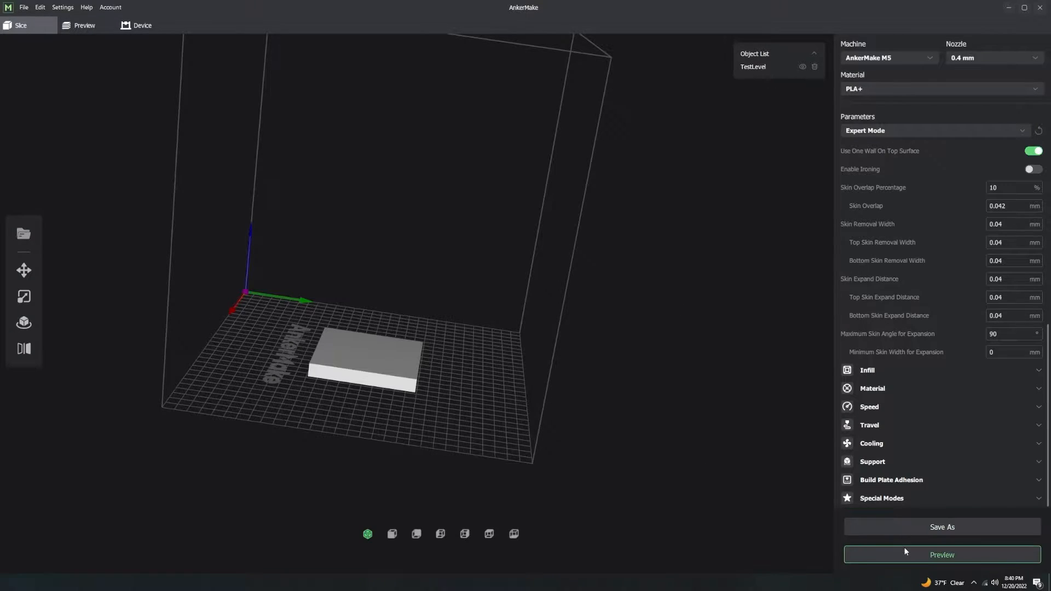
pyautogui.click(941, 555)
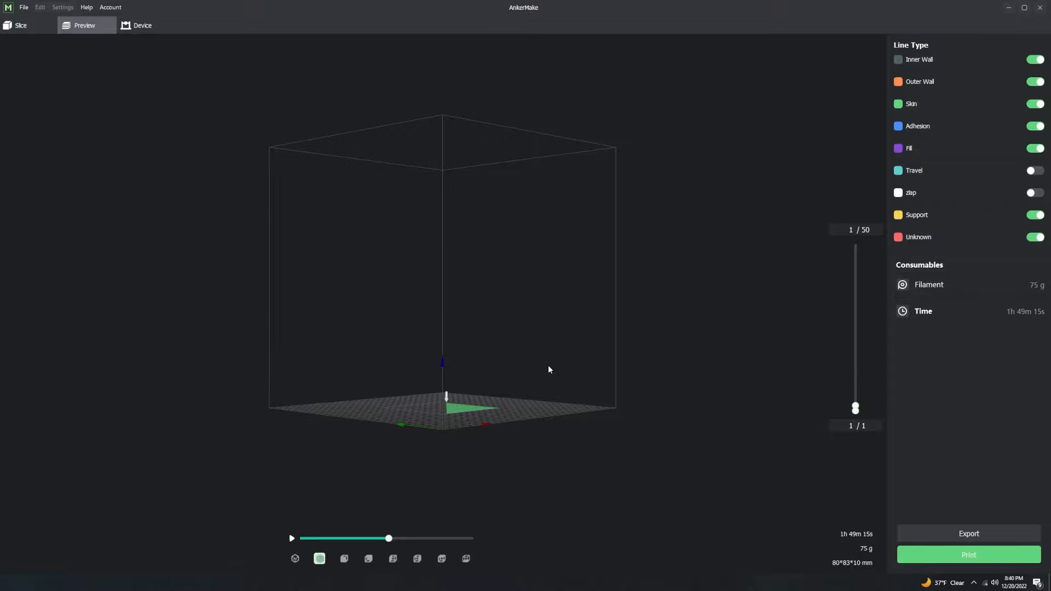